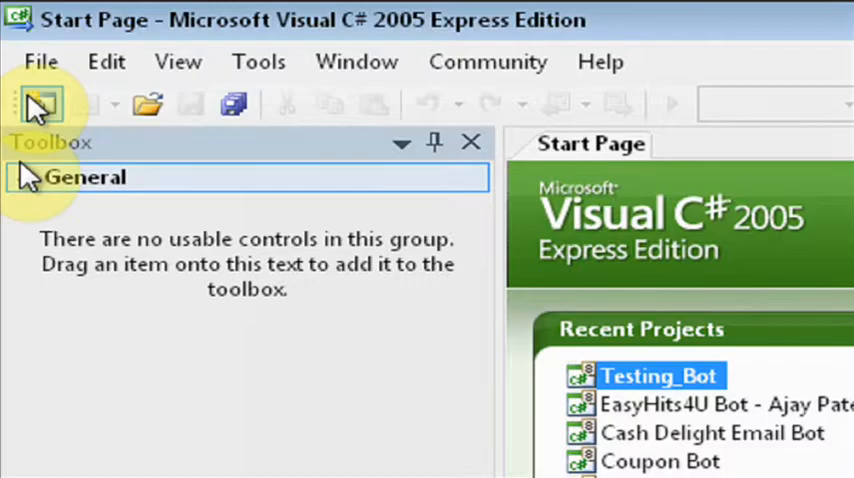
Create a new Windows Application project named 'Hello World by VisuallyBASIC'
{"action": "left_click", "coordinate": [40, 60]}
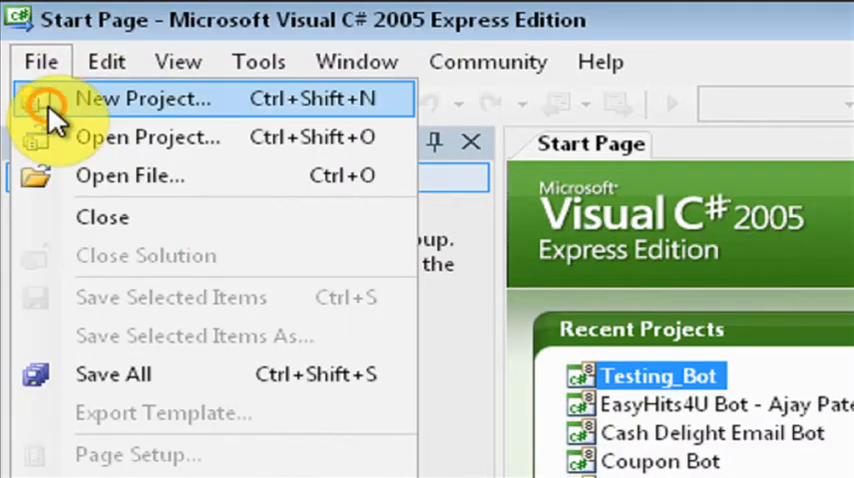
{"action": "left_click", "coordinate": [144, 98]}
{"action": "type", "text": "H"}
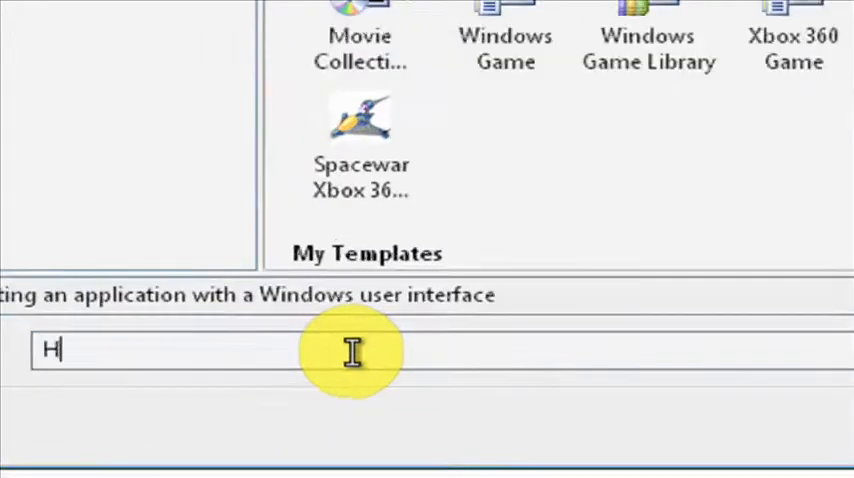
{"action": "type", "text": "e"}
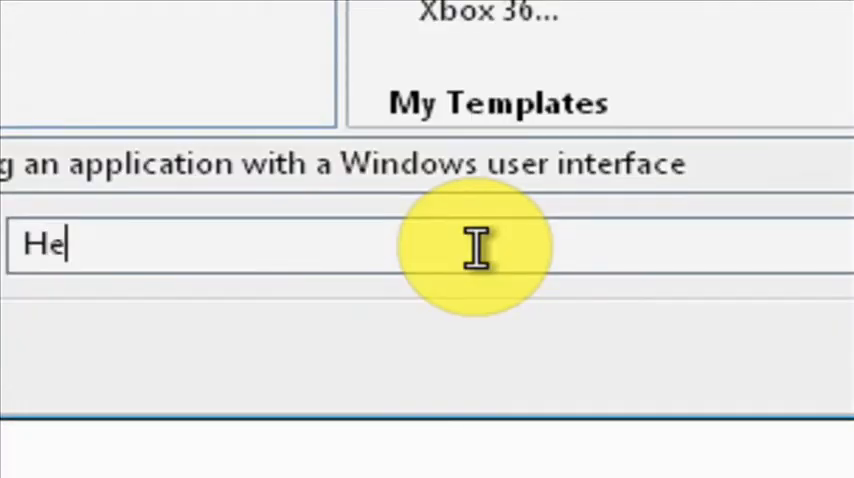
{"action": "type", "text": "llo Wor"}
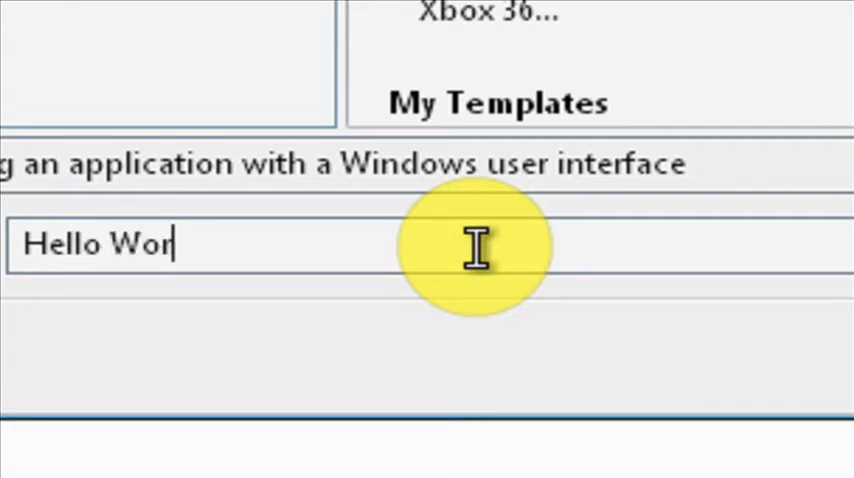
{"action": "type", "text": "ld by Vi"}
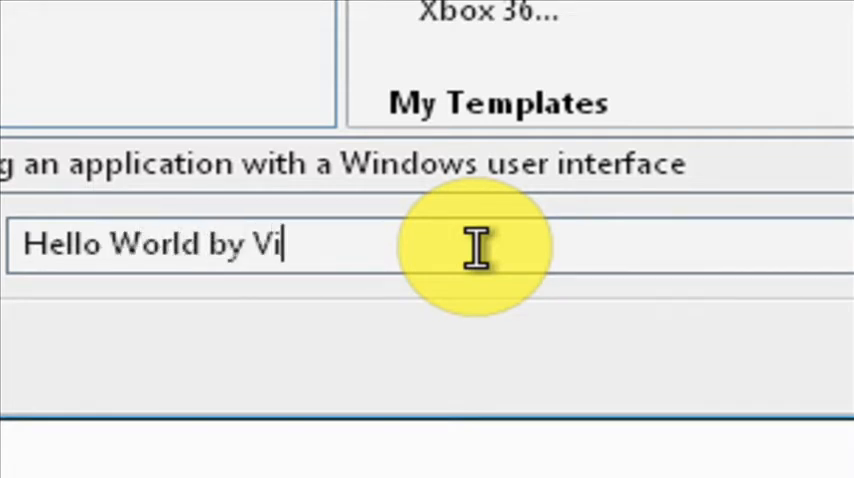
{"action": "type", "text": "suallyBASIC"}
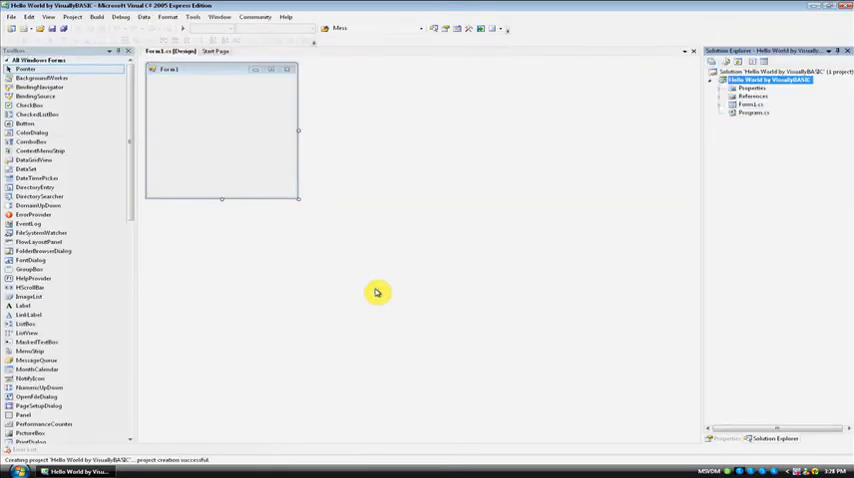
{"action": "mouse_move", "coordinate": [352, 164]}
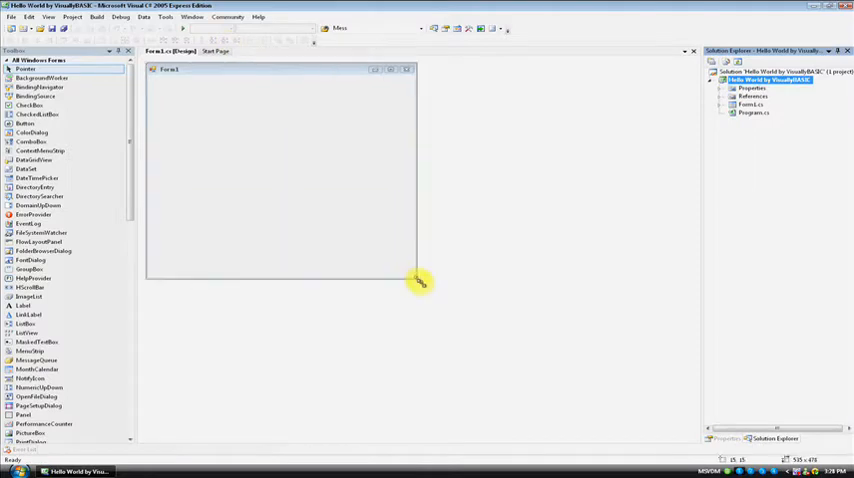
Enlarge Form1 in the designer by dragging its bottom-right handle outward
{"action": "left_click_drag", "start_coordinate": [420, 284], "coordinate": [430, 294]}
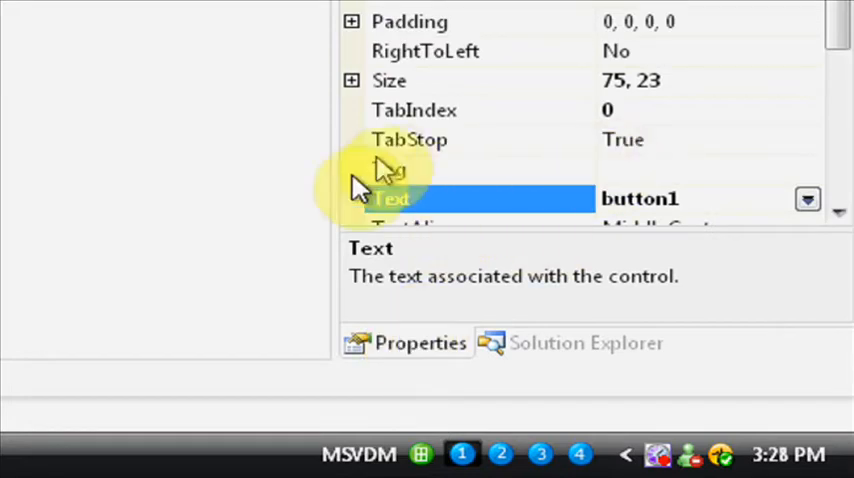
Set button1's Text property to 'Click Me!'
{"action": "left_click", "coordinate": [680, 198]}
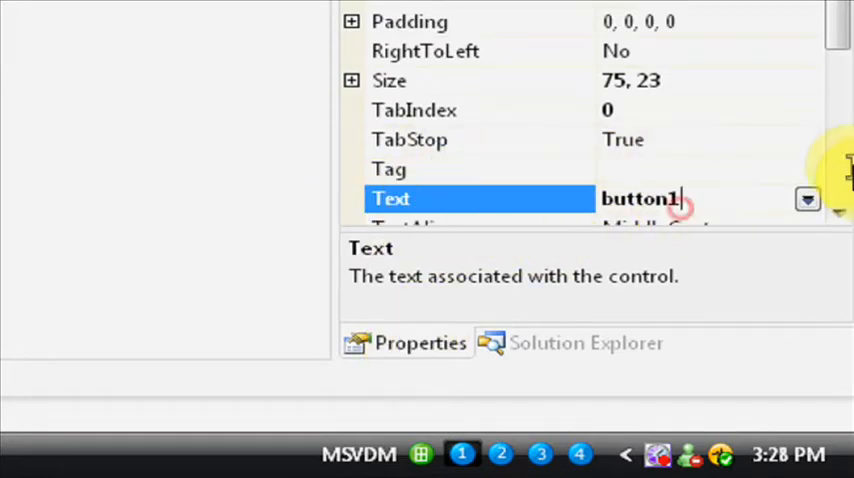
{"action": "type", "text": "C"}
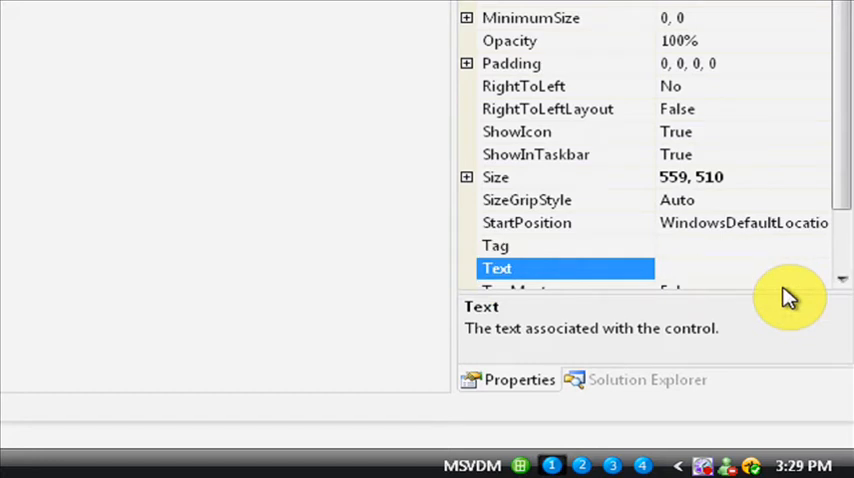
Set the form's Text property so its title reads 'Hello World'
{"action": "type", "text": "Hello"}
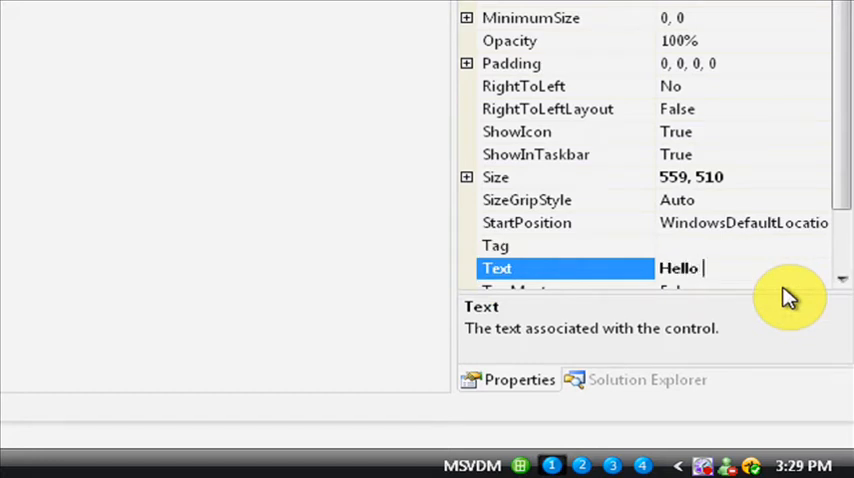
{"action": "type", "text": "World"}
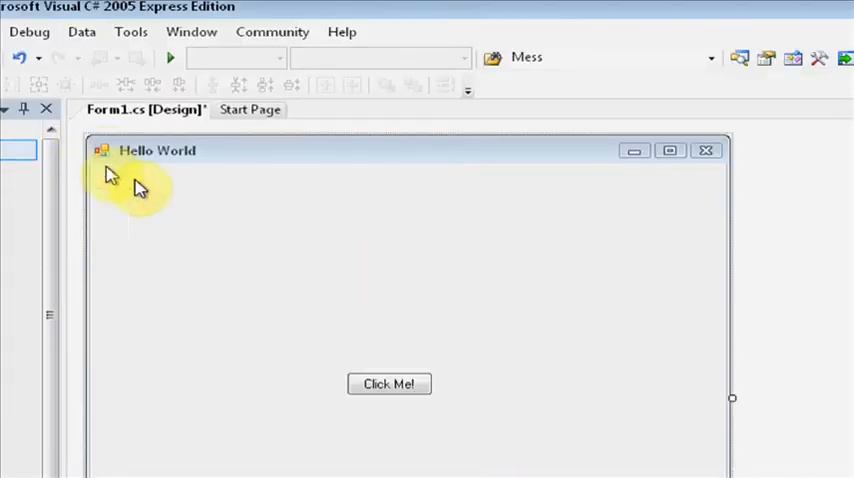
{"action": "mouse_move", "coordinate": [490, 422]}
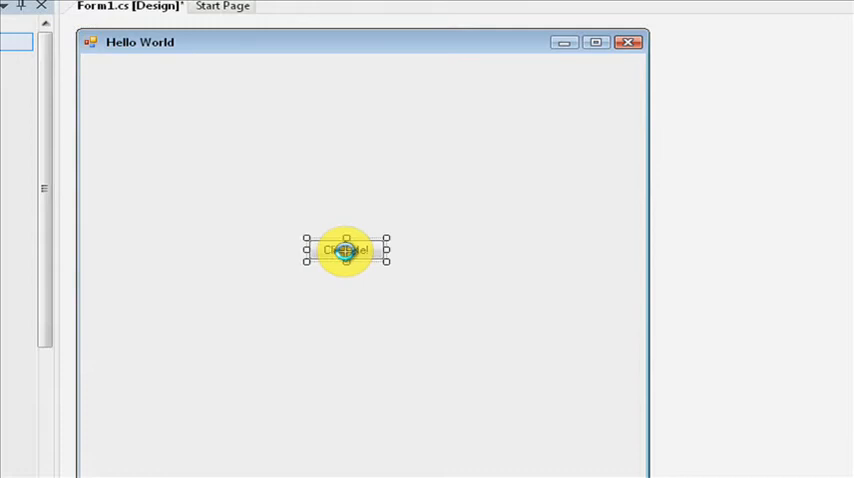
Add MessageBox.Show("Hello World!"); to the button1_Click handler
{"action": "double_click", "coordinate": [344, 250]}
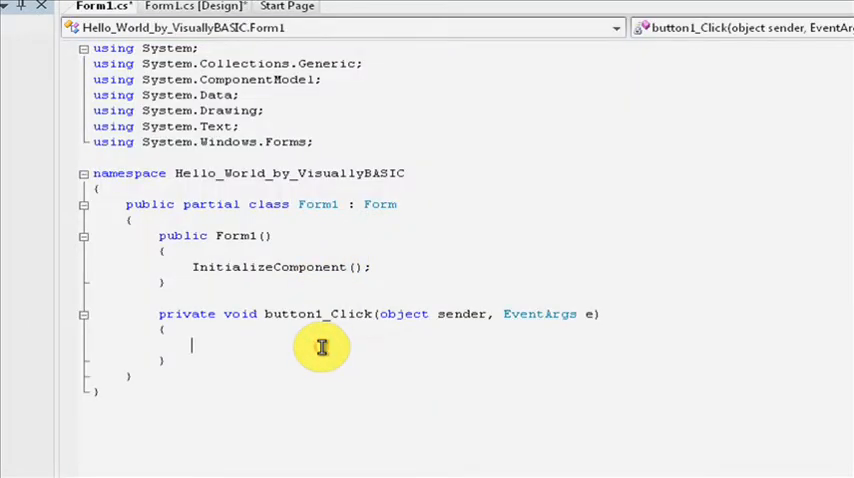
{"action": "mouse_move", "coordinate": [704, 360]}
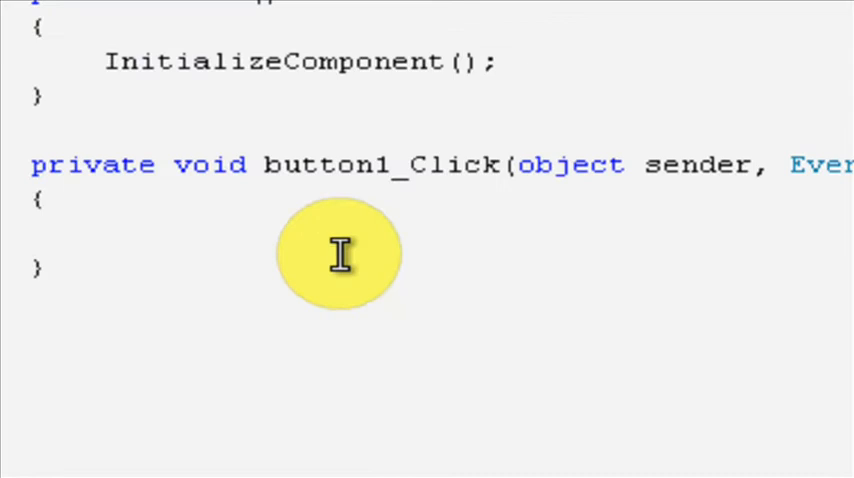
{"action": "type", "text": "MessageBox.Show(\""}
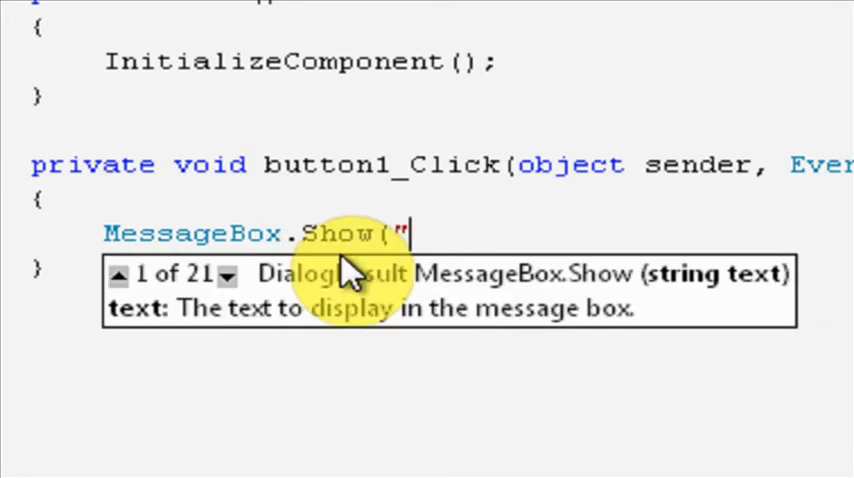
{"action": "type", "text": "Hell\""}
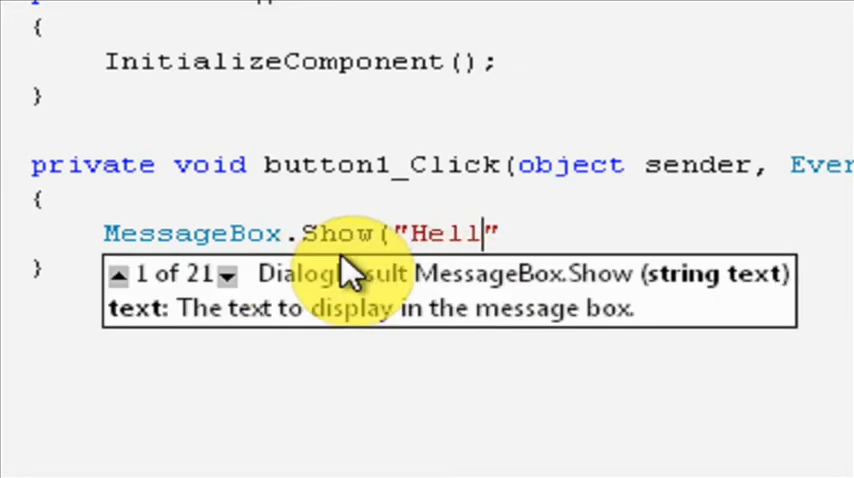
{"action": "type", "text": "o World!"}
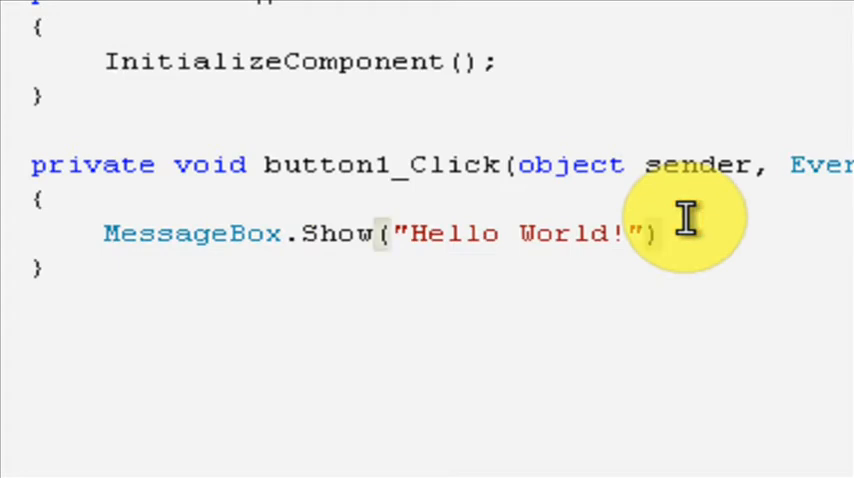
{"action": "type", "text": ";"}
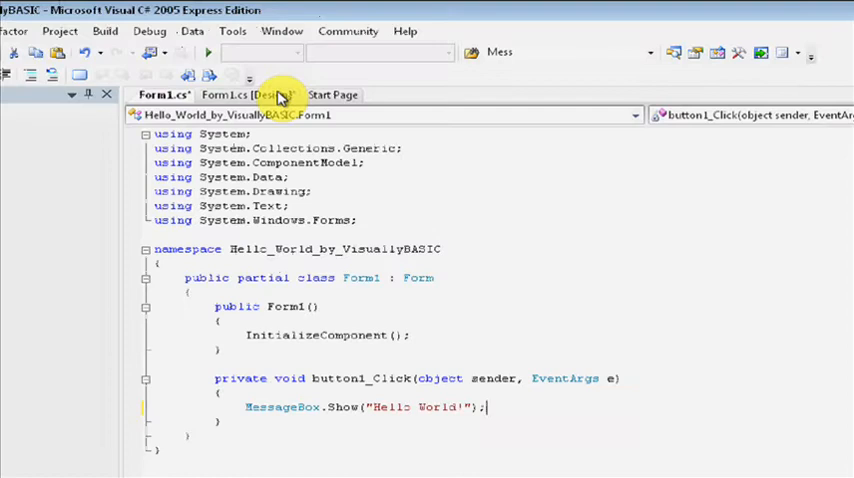
Start debugging so the Hello World window with its Click Me! button runs
{"action": "left_click", "coordinate": [242, 94]}
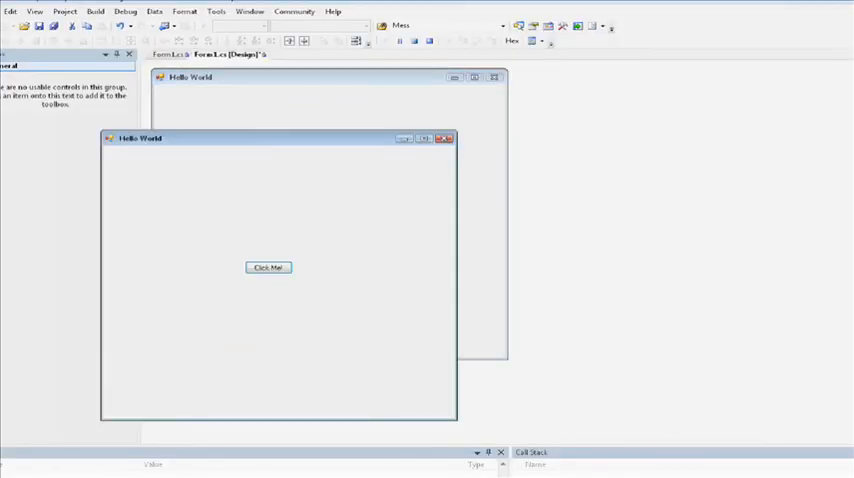
{"action": "mouse_move", "coordinate": [528, 108]}
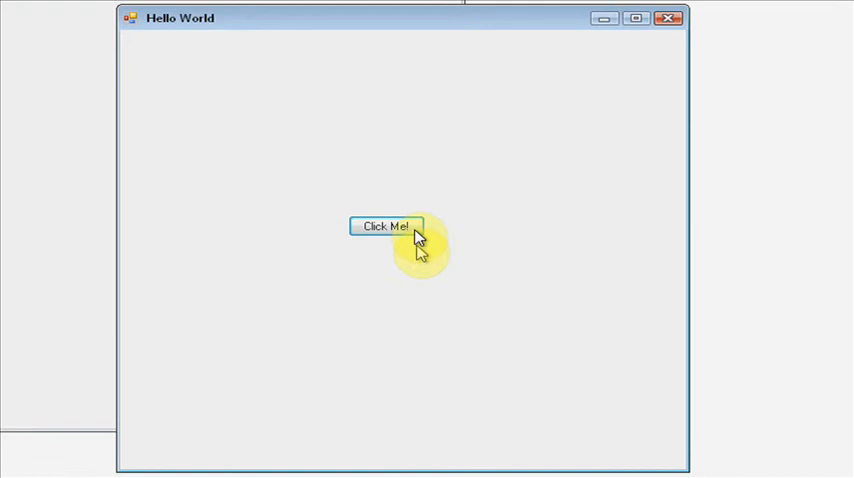
{"action": "left_click", "coordinate": [384, 224]}
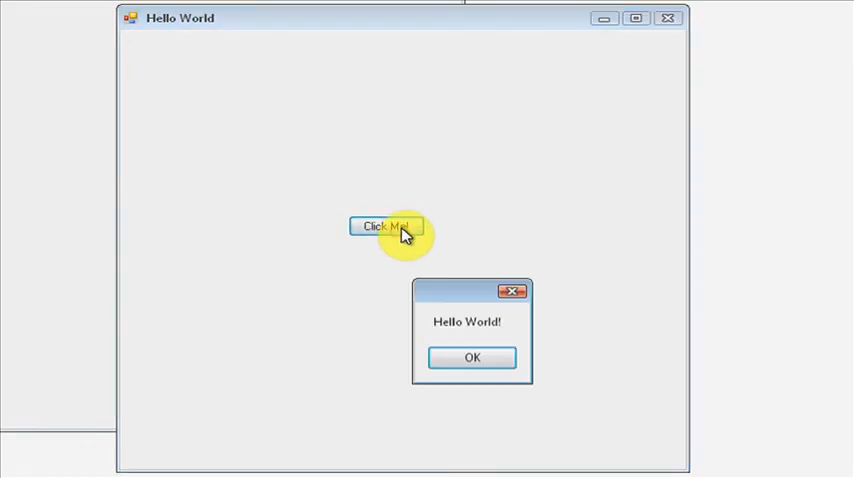
{"action": "mouse_move", "coordinate": [548, 402]}
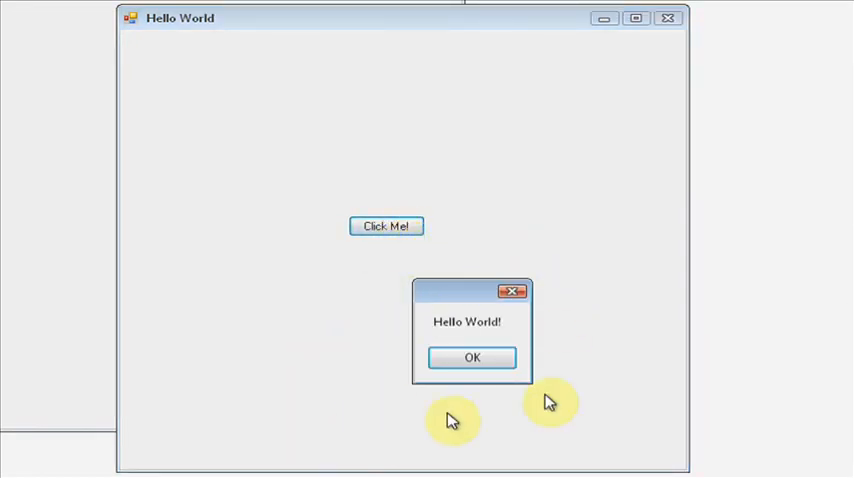
{"action": "left_click", "coordinate": [472, 356]}
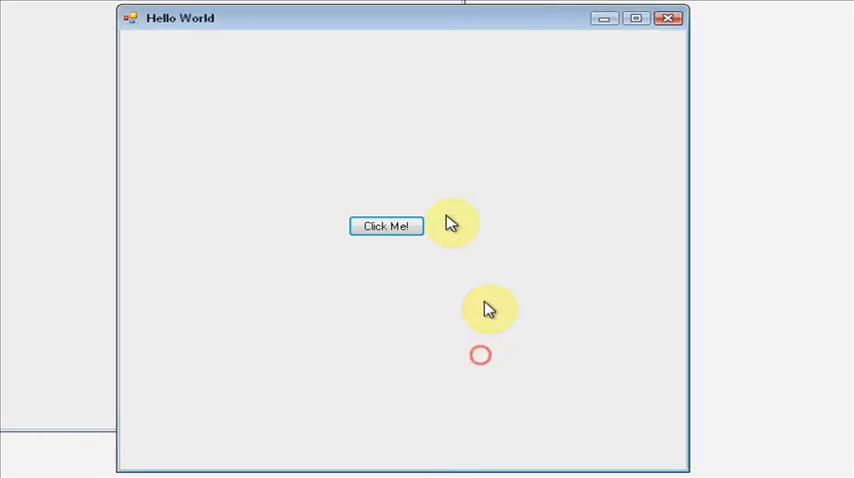
{"action": "left_click", "coordinate": [384, 226]}
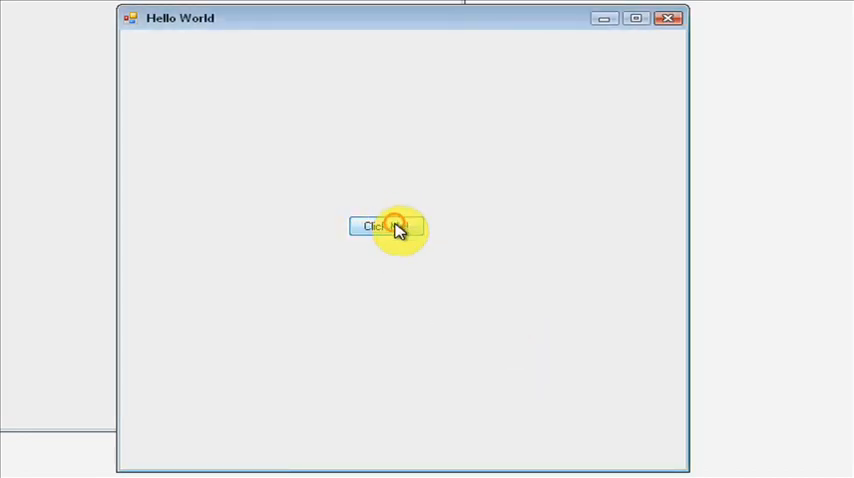
{"action": "left_click", "coordinate": [386, 226]}
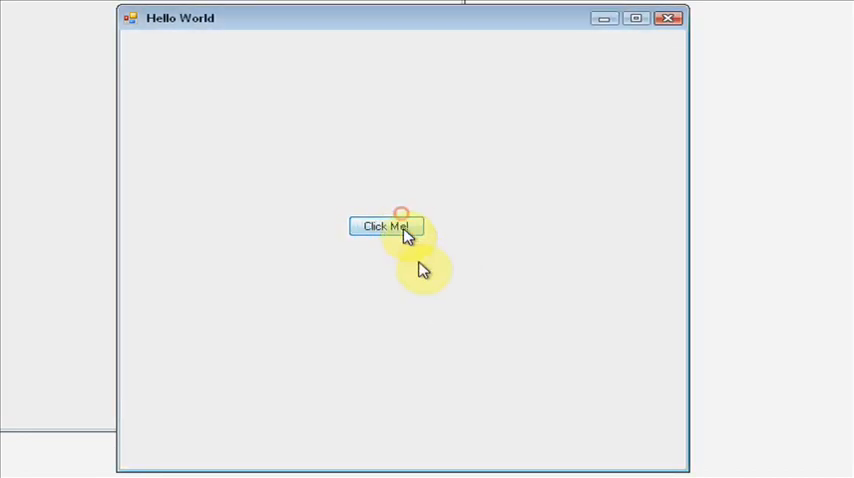